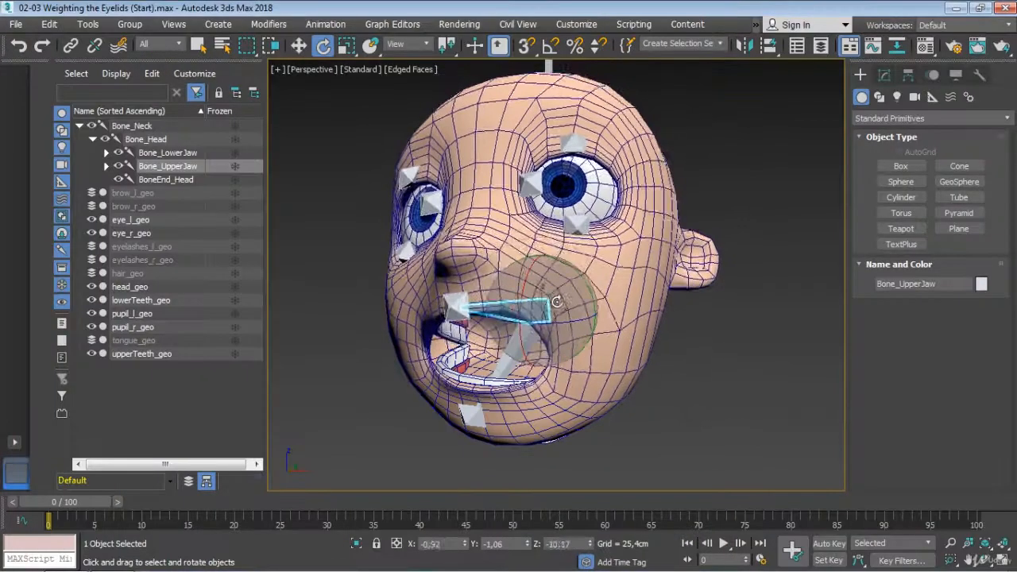
- Rotate Bone_UpperJaw up and swing Bone_LowerJaw down to open the cartoon head's mouth
{"action": "left_click_drag", "start_coordinate": [556, 302], "coordinate": [564, 306]}
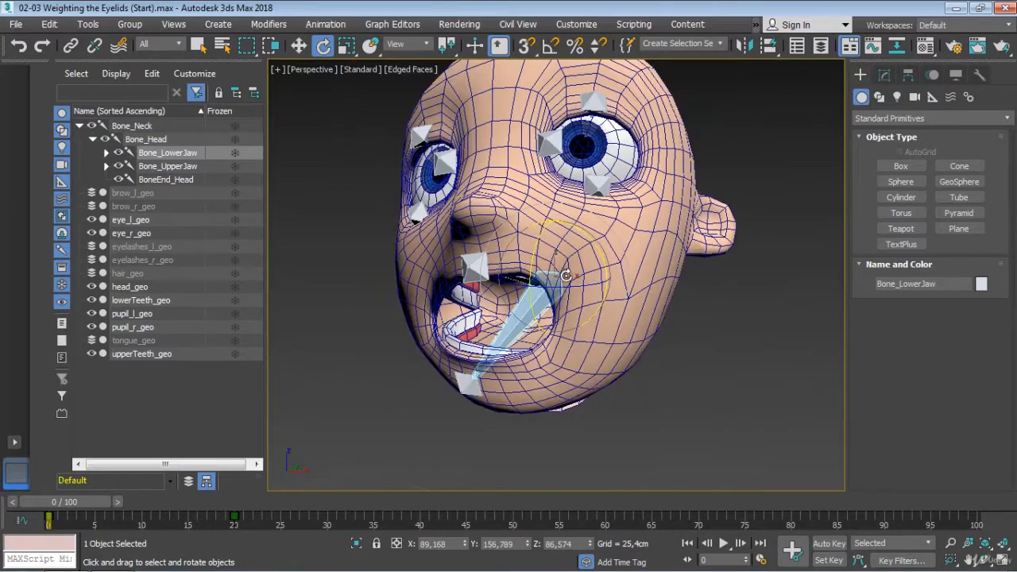
{"action": "left_click_drag", "start_coordinate": [566, 276], "coordinate": [586, 262]}
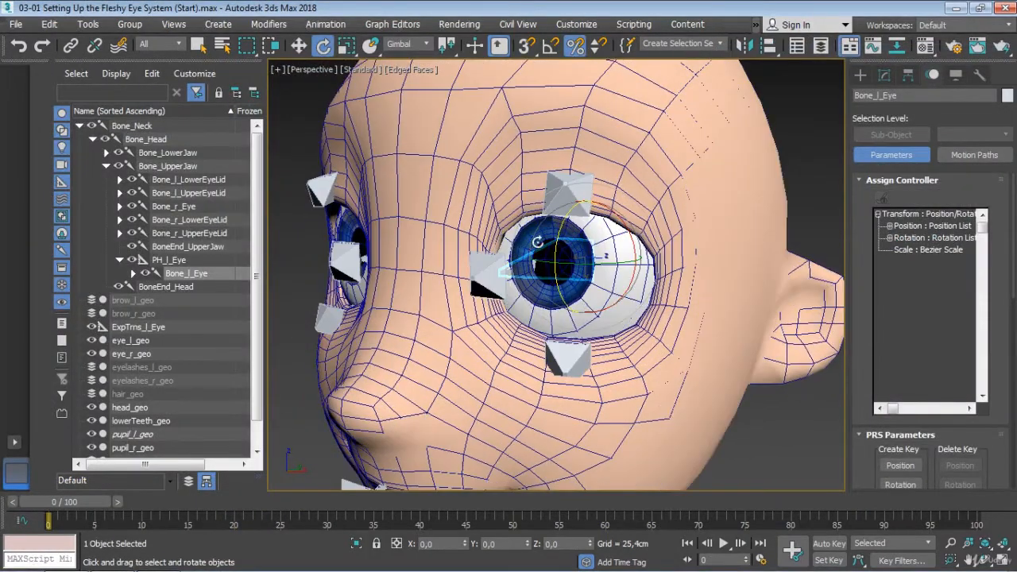
- Rotate Bone_l_Eye sideways in two drags to check the eyelid flesh follows the eyeball
{"action": "left_click_drag", "start_coordinate": [544, 254], "coordinate": [596, 242]}
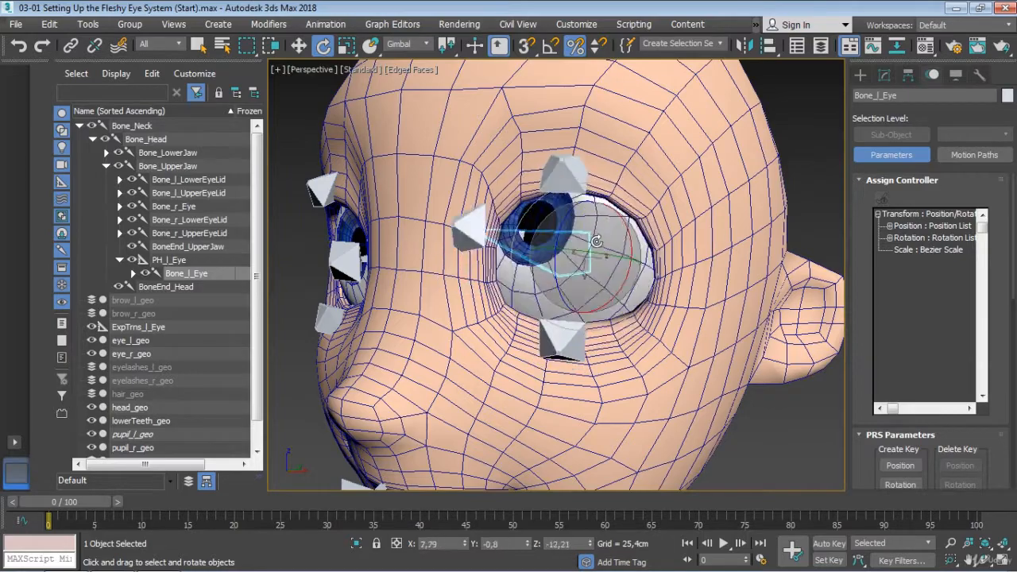
{"action": "left_click_drag", "start_coordinate": [596, 242], "coordinate": [607, 264]}
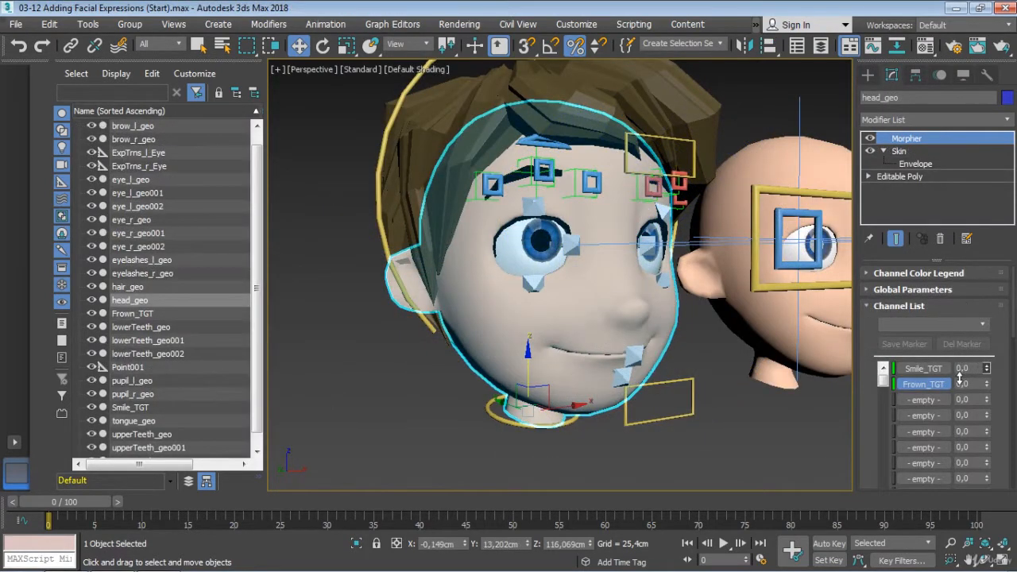
- Drag the Smile_TGT spinner in the Morpher Channel List up to 47
{"action": "left_click_drag", "start_coordinate": [962, 367], "coordinate": [962, 357]}
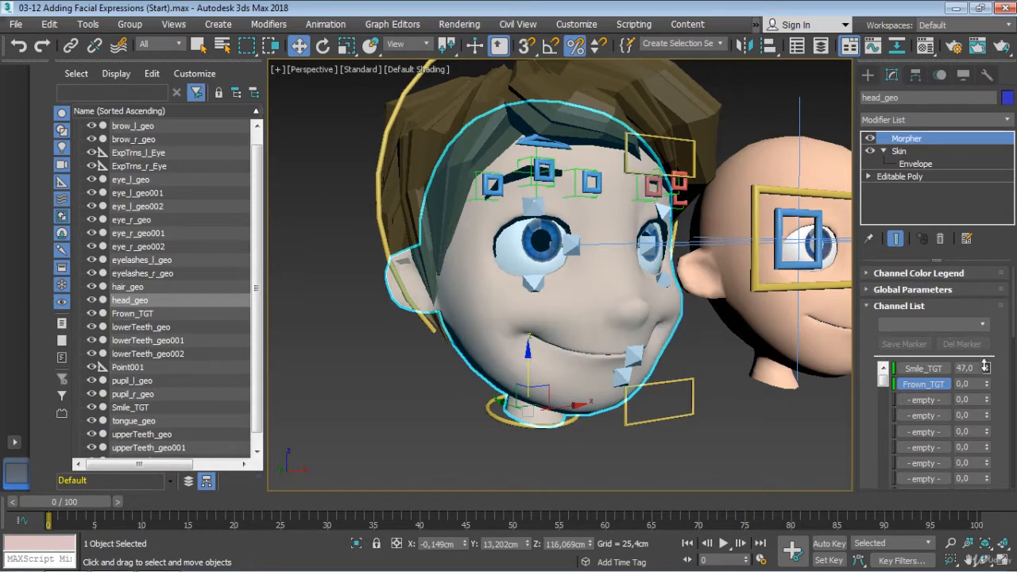